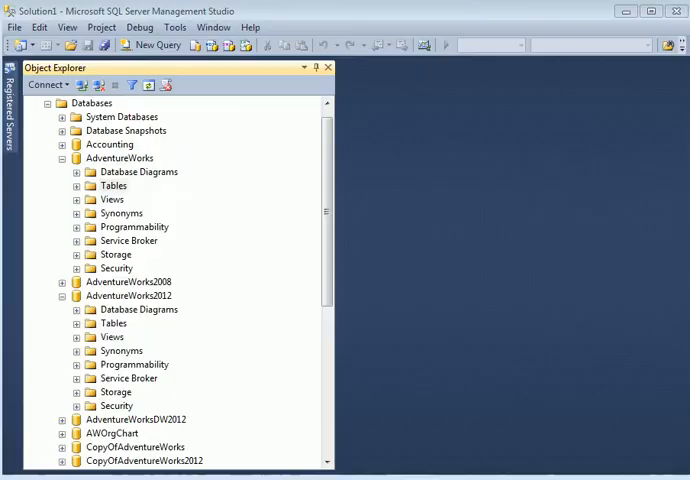
Expand AdventureWorks2012's Programmability node to reach its stored procedures.
click(60, 158)
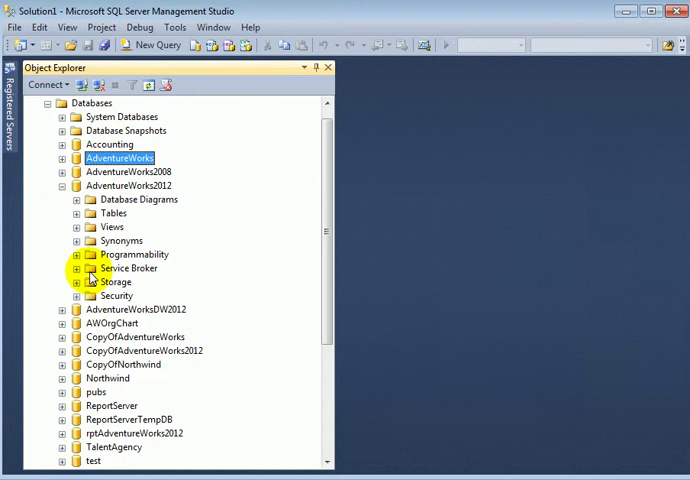
click(76, 254)
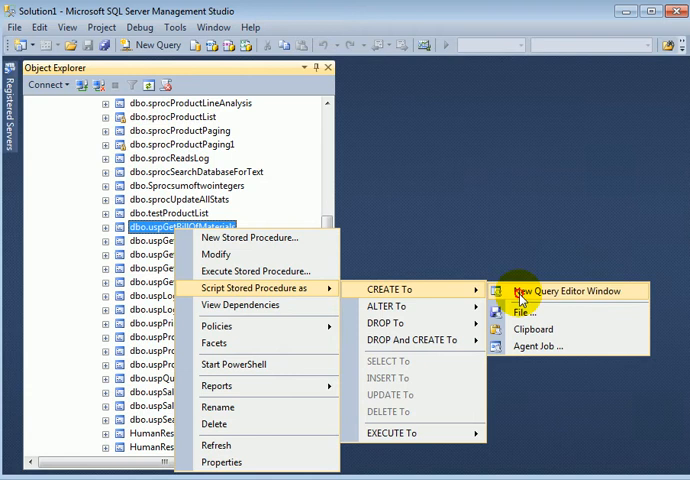
Script uspGetBillOfMaterials as CREATE to a new query window and review its parameterized WHERE clause.
click(566, 292)
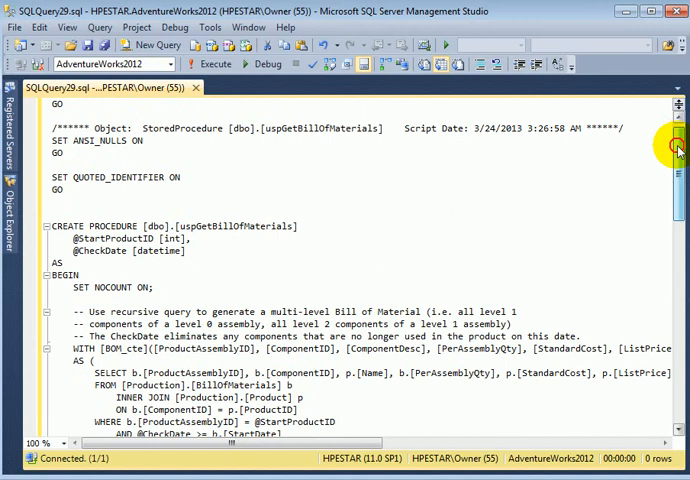
scroll(down, 3)
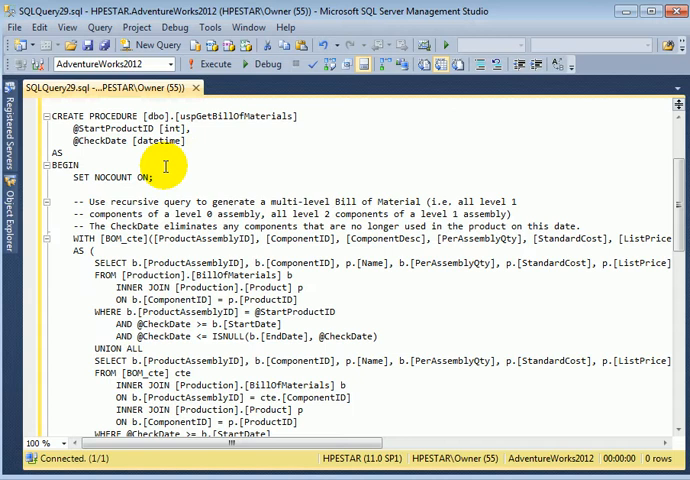
scroll(down, 3)
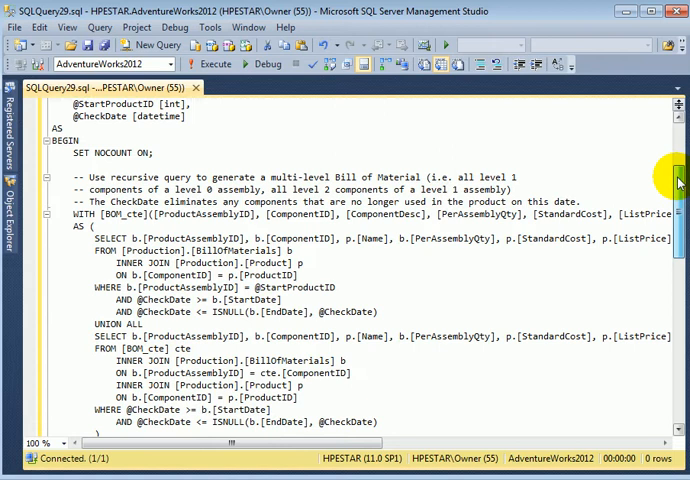
scroll(down, 3)
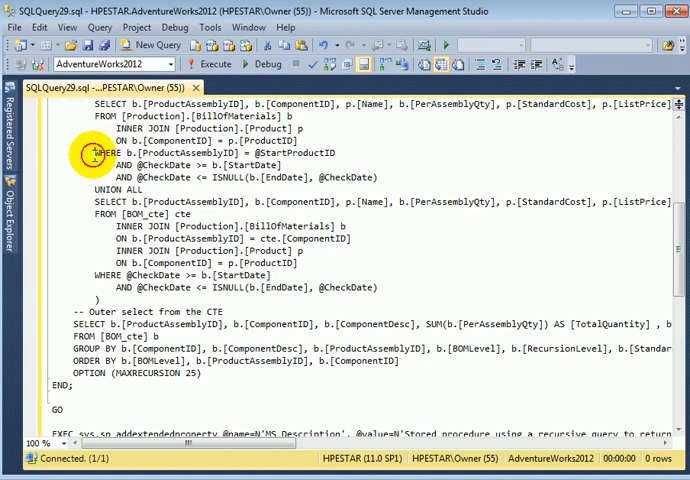
drag(84, 152, 380, 176)
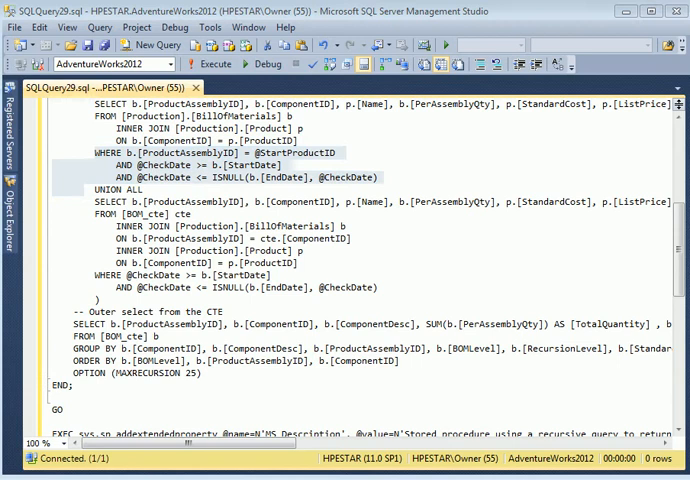
scroll(down, 3)
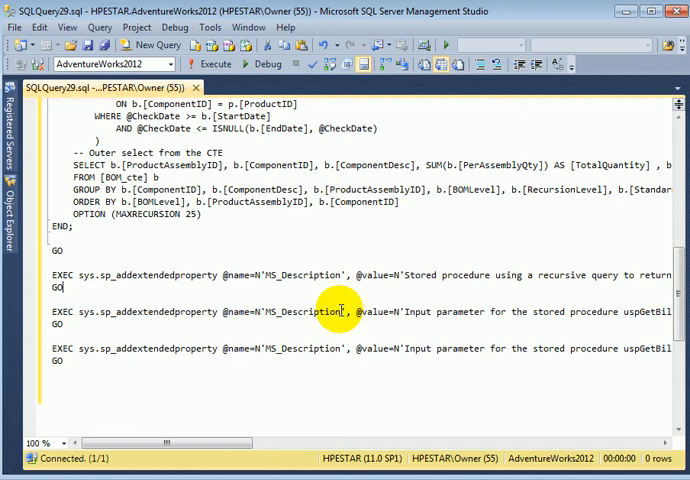
mouse_move(50, 248)
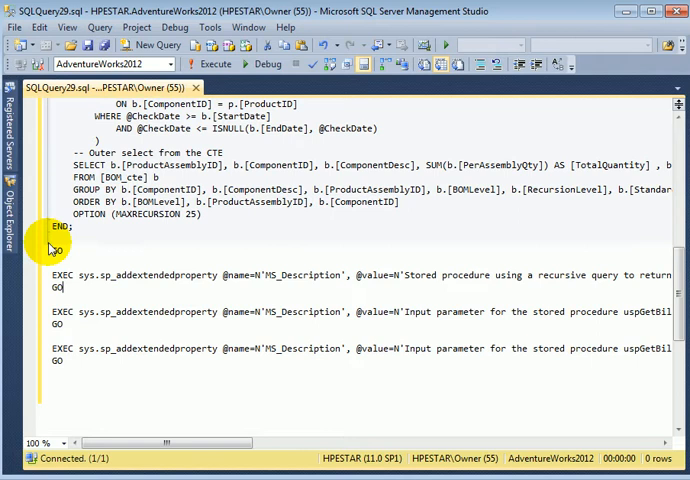
Script uspGetBillOfMaterials as EXECUTE to a new query window, ready to edit below the call.
right_click(156, 244)
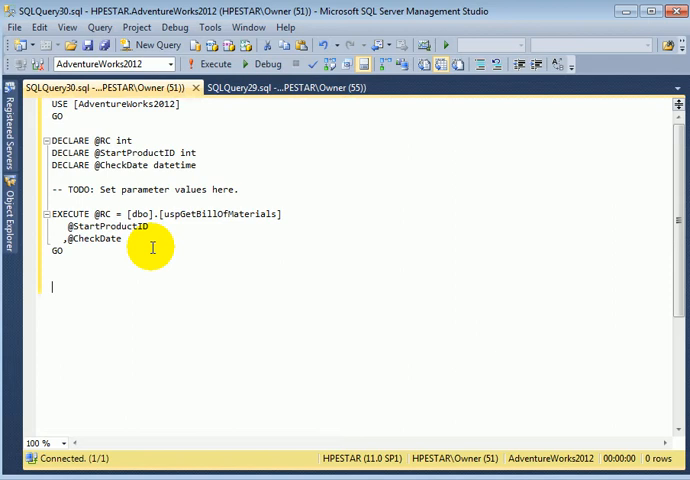
mouse_move(78, 250)
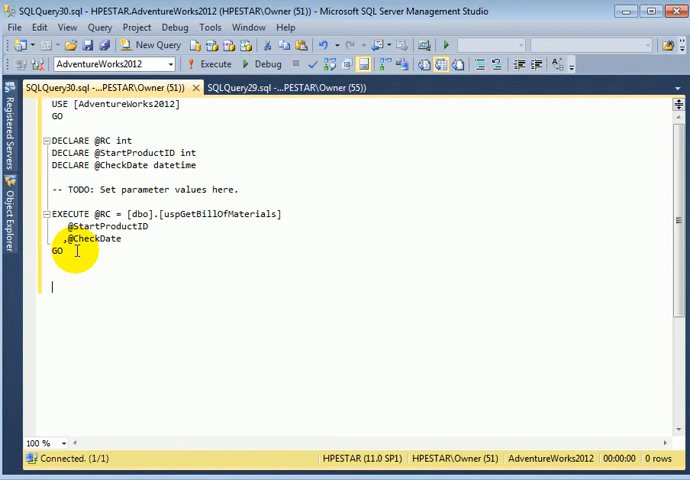
mouse_move(204, 328)
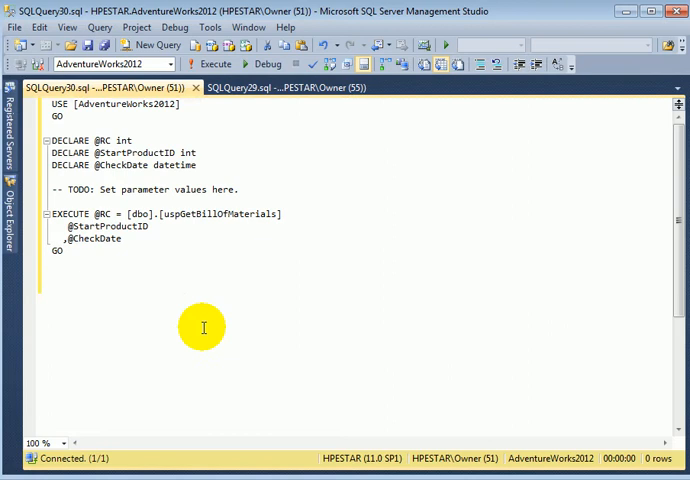
click(132, 252)
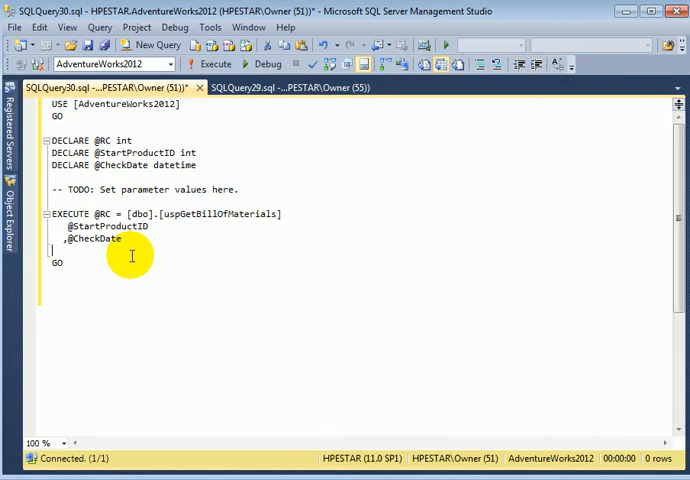
text(PRINT @RC)
click(124, 152)
text( = 800)
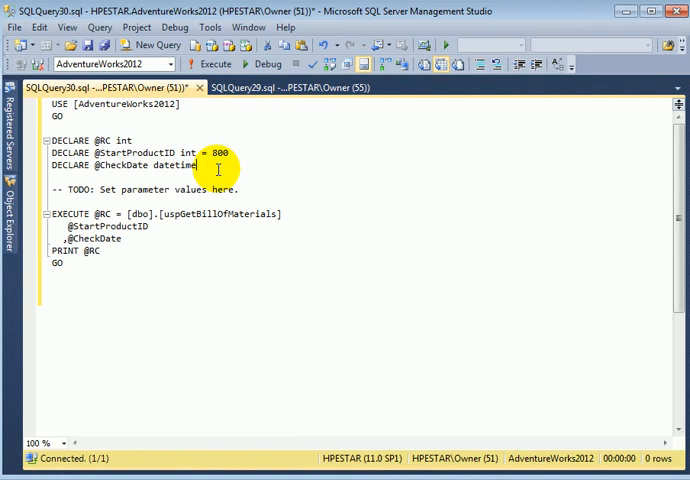
text(= '20)
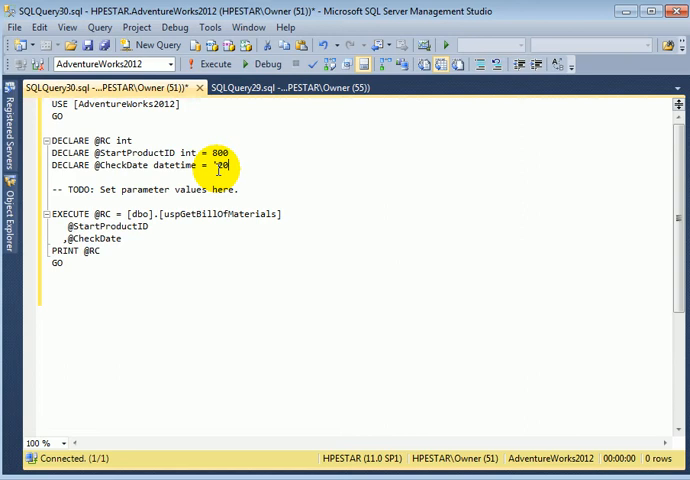
text(2008-02)
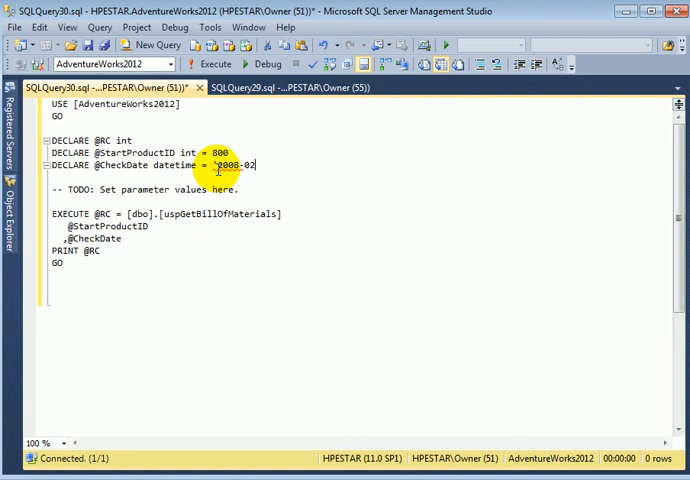
text(-05')
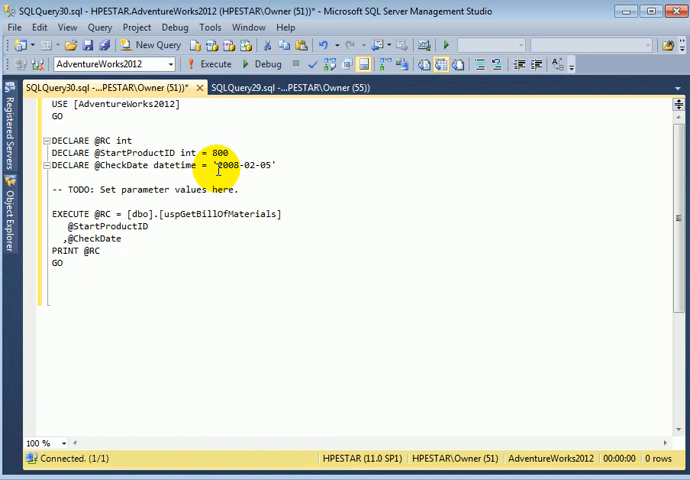
mouse_move(200, 248)
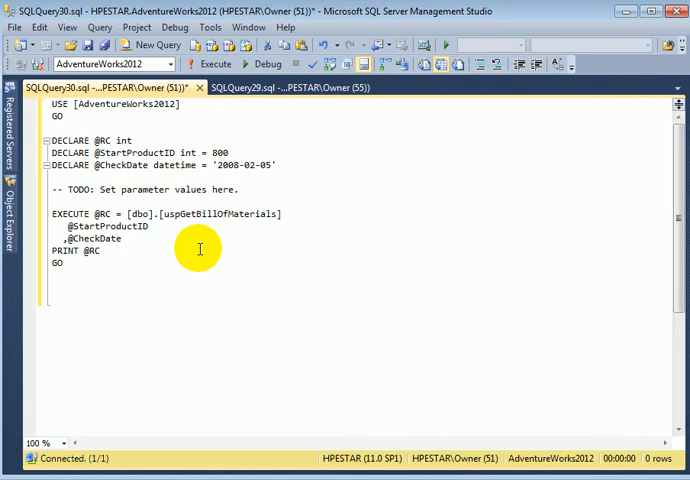
mouse_move(210, 246)
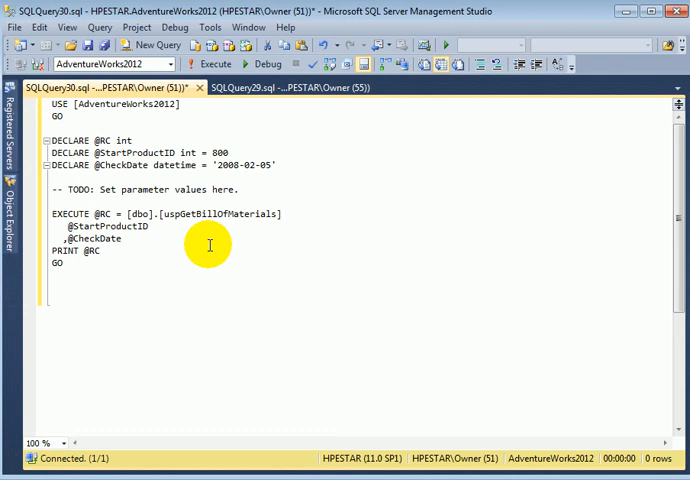
Execute the script and browse the bill-of-materials rows returned for product 800.
click(208, 64)
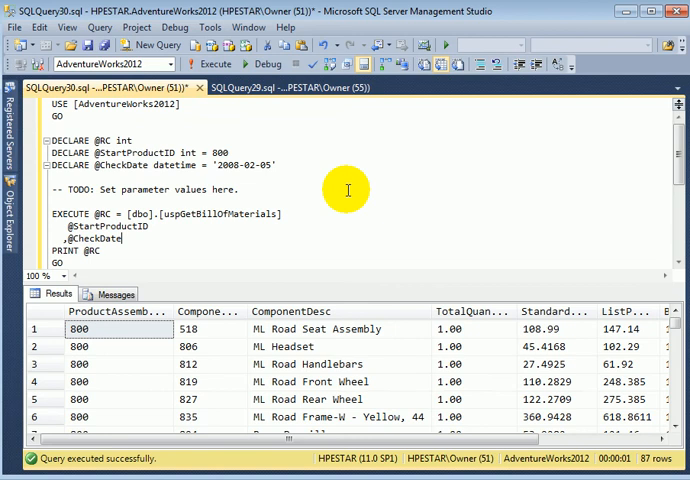
scroll(down, 3)
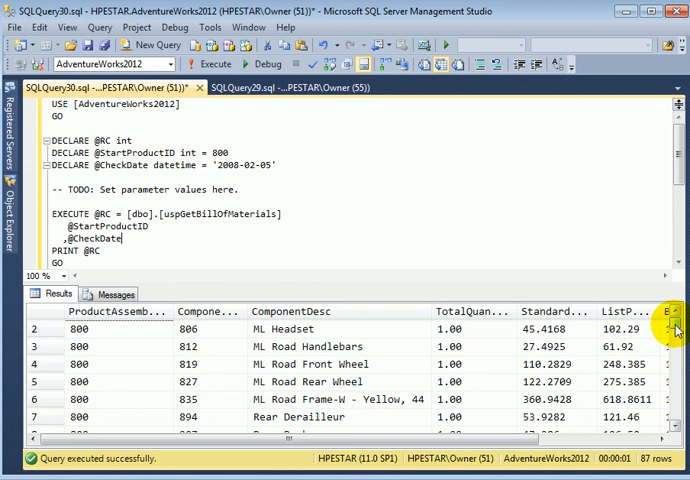
scroll(down, 3)
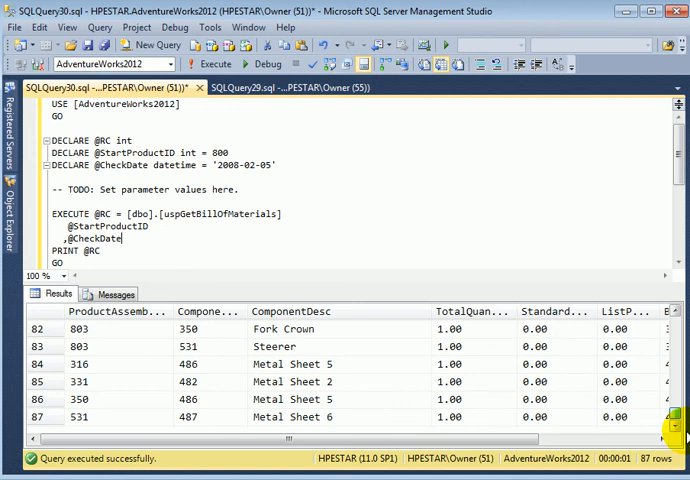
scroll(up, 3)
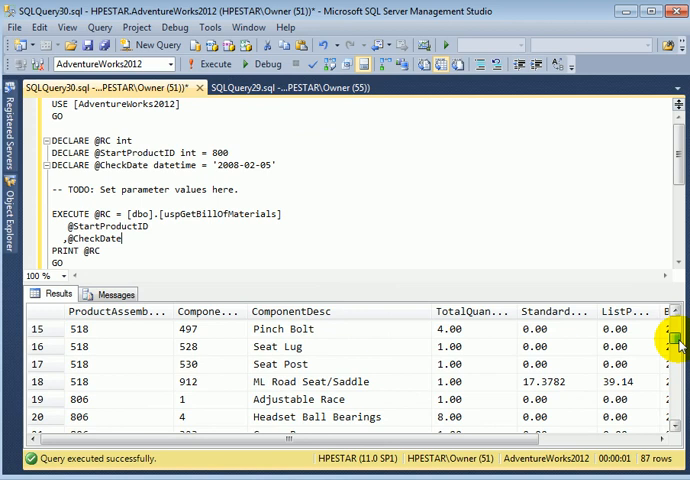
scroll(down, 3)
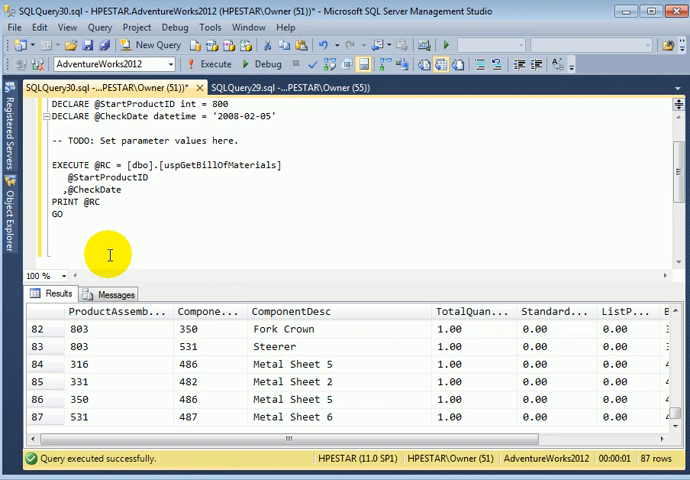
Run SELECT * FROM Production.Product WHERE PRODUCTID = 800, returning the Road-550-W Yellow, 44 row.
text(SELECT * FROM)
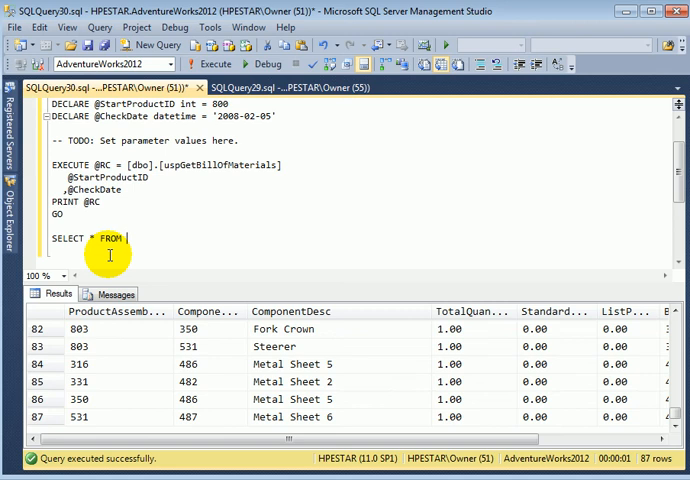
text(Production.Product where)
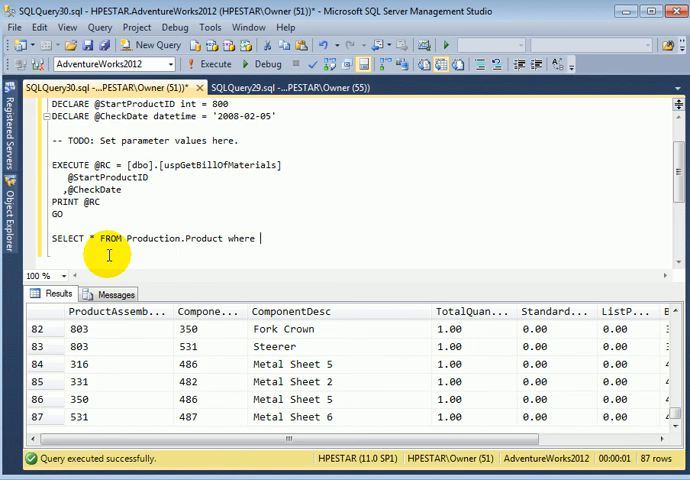
text(PRODUCTID = 800;)
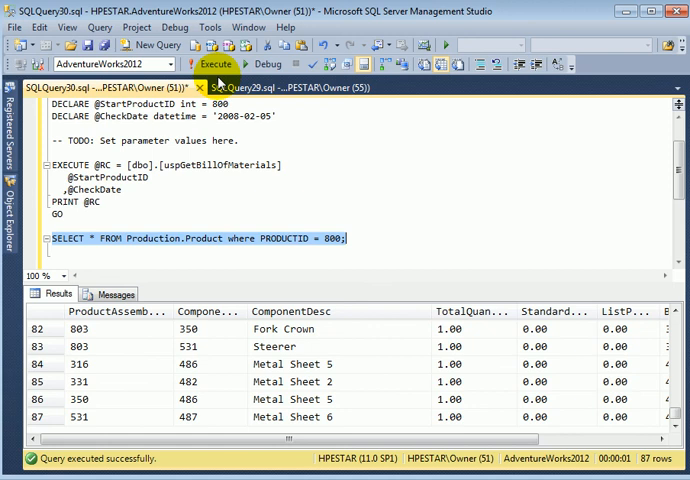
click(212, 64)
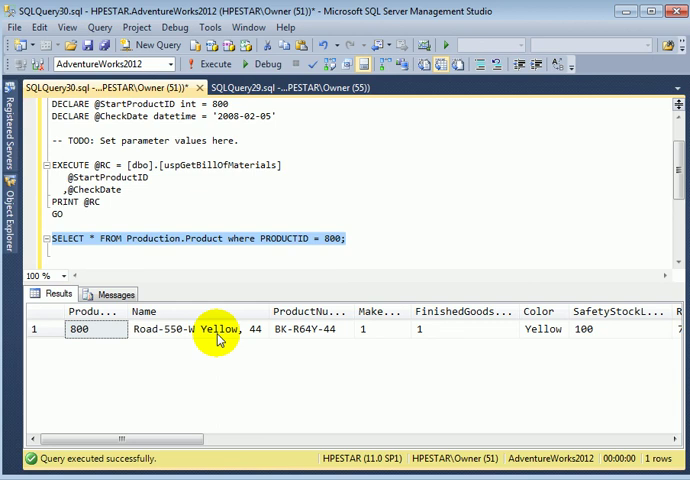